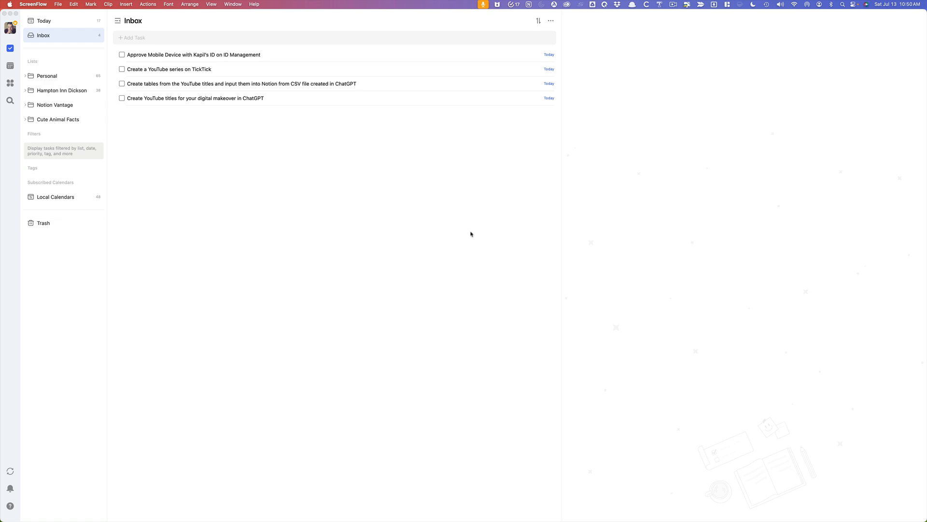
mouse_move(145, 99)
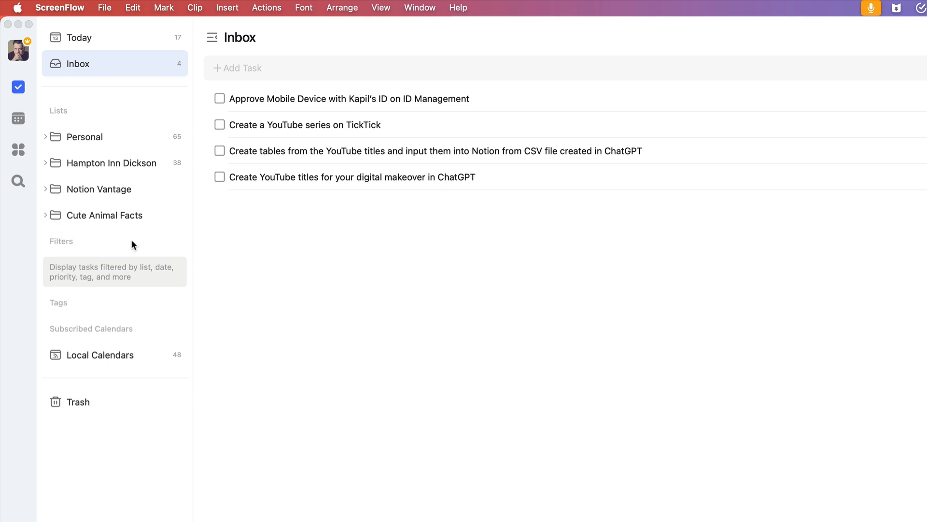
mouse_move(141, 221)
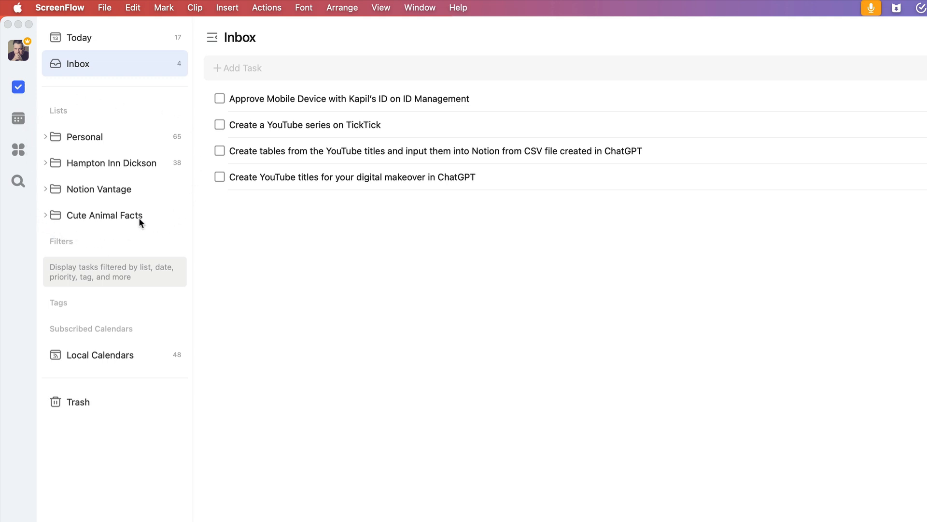
mouse_move(187, 130)
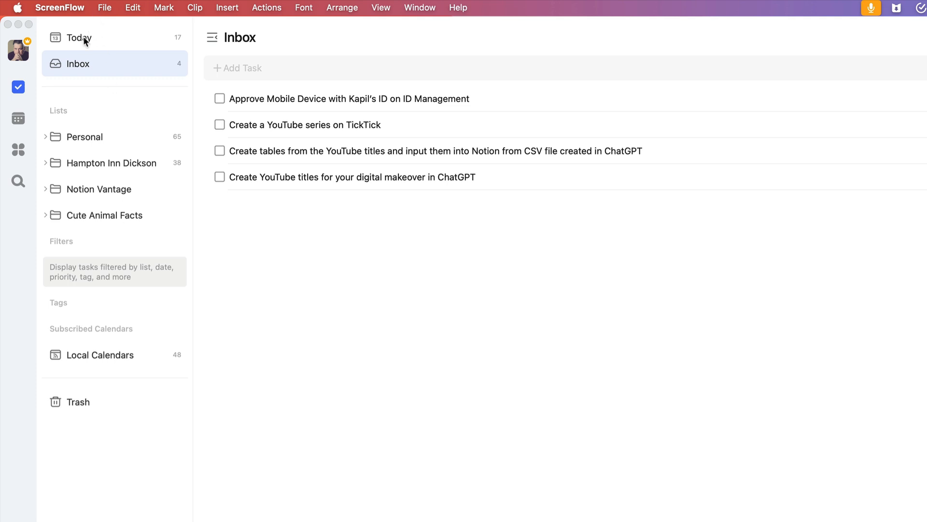
mouse_move(86, 67)
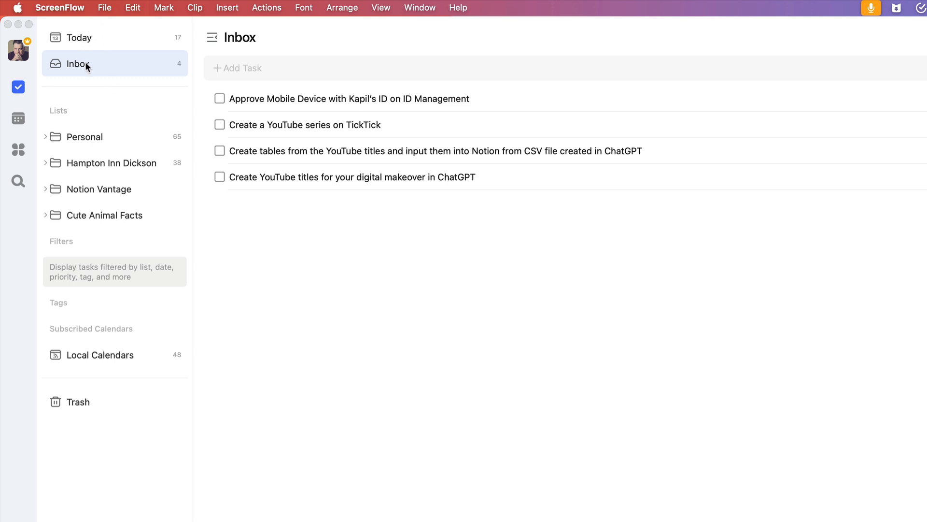
mouse_move(86, 65)
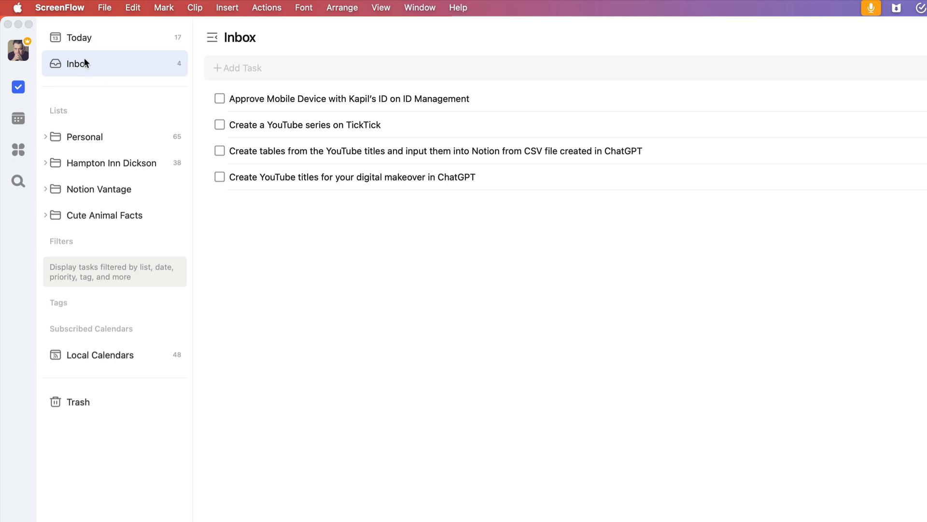
mouse_move(69, 110)
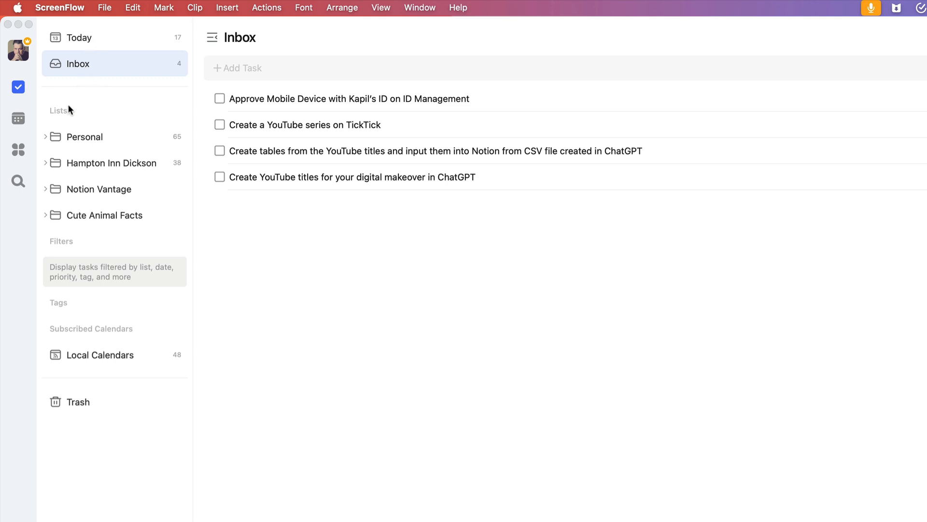
mouse_move(137, 235)
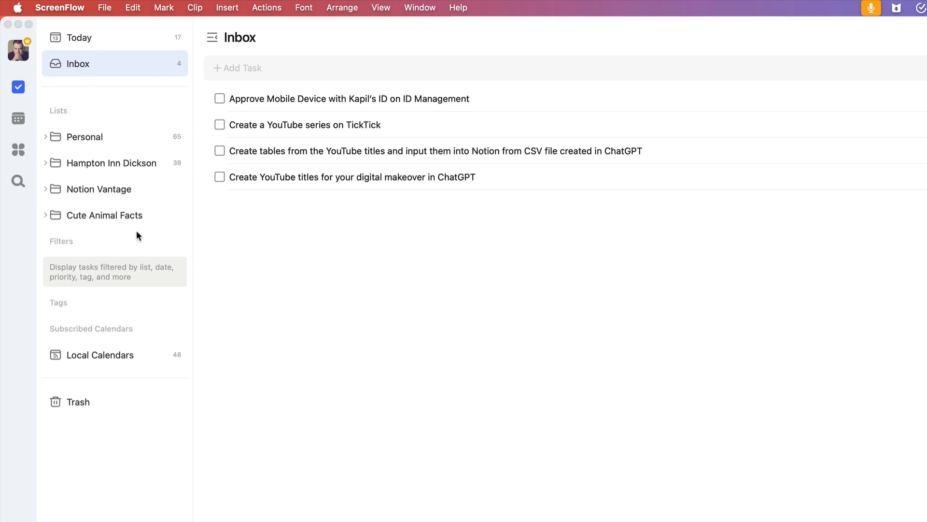
mouse_move(170, 203)
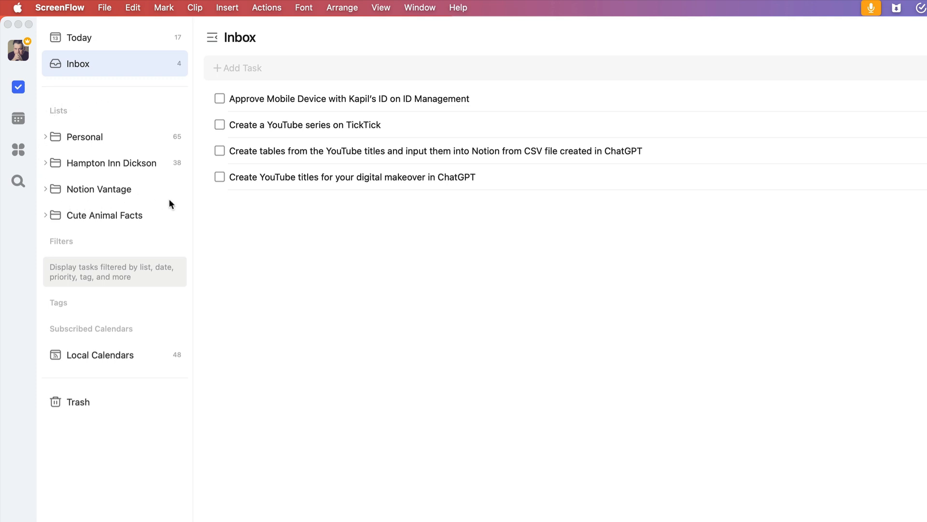
mouse_move(508, 105)
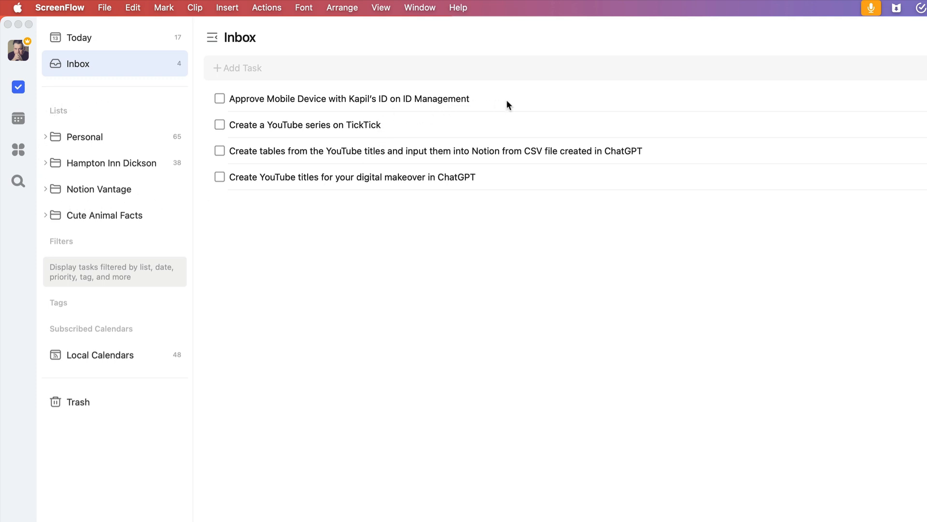
mouse_move(497, 171)
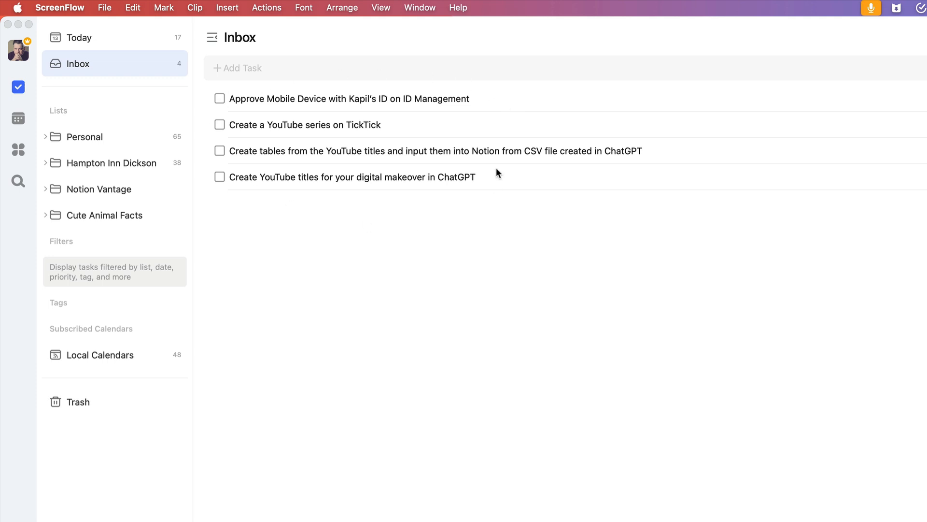
mouse_move(283, 88)
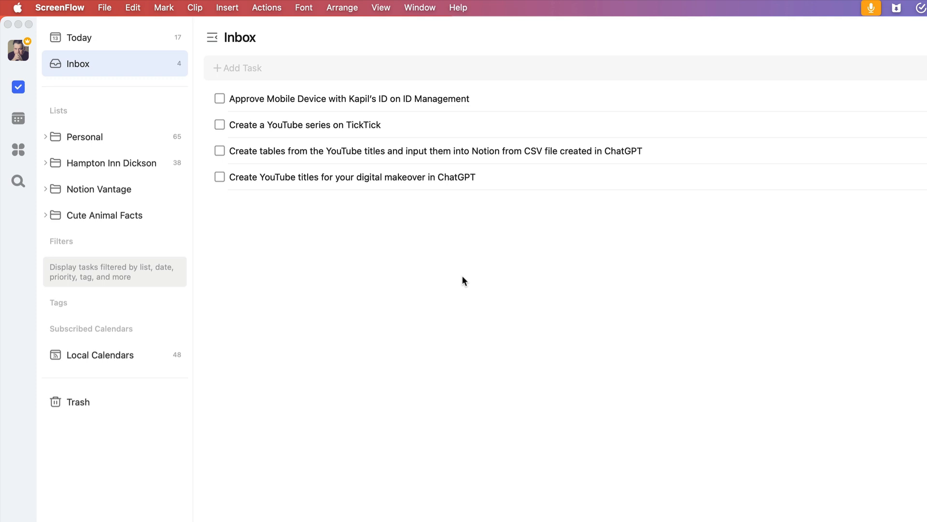
mouse_move(472, 265)
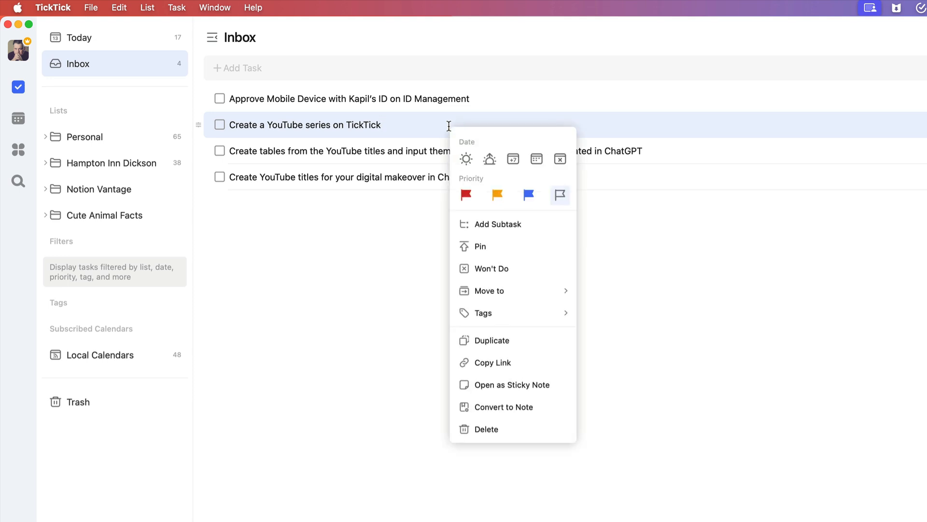
Step: Move 'Create a YouTube series on TickTick' into Personal > One-Time Tasks
click(490, 291)
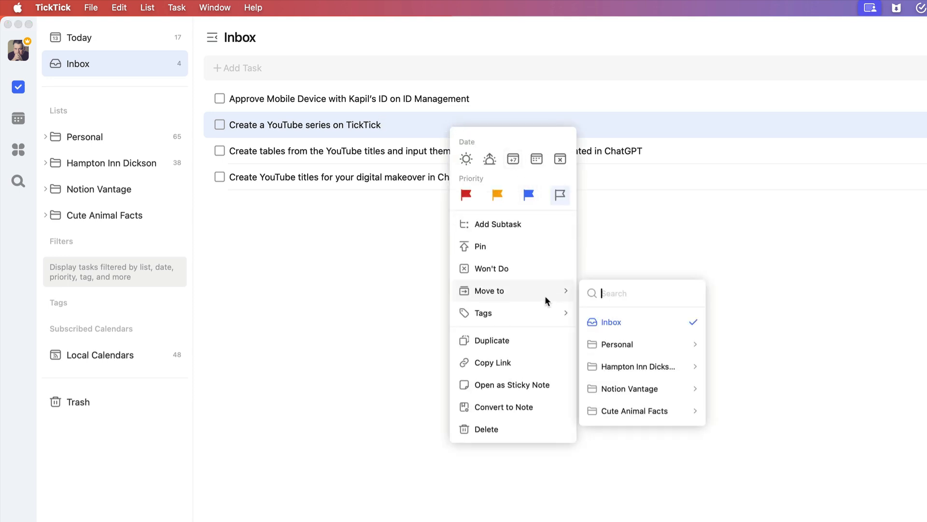
mouse_move(615, 343)
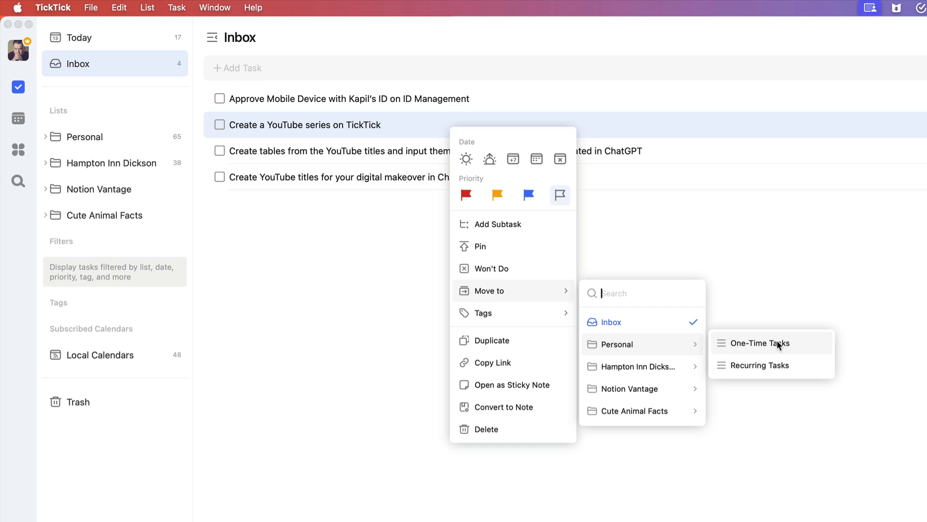
click(759, 343)
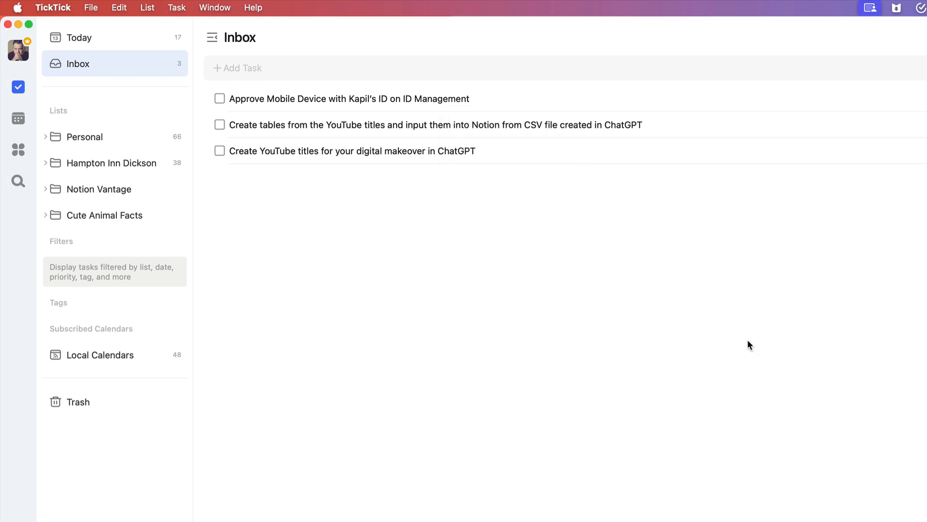
mouse_move(46, 150)
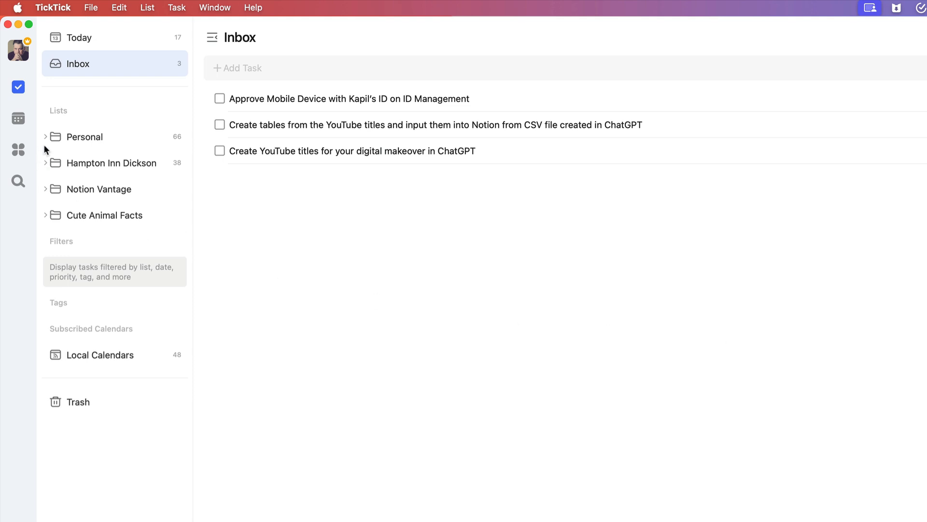
Step: Expand the Personal, Hampton Inn Dickson, Notion Vantage and Cute Animal Facts folders
click(46, 137)
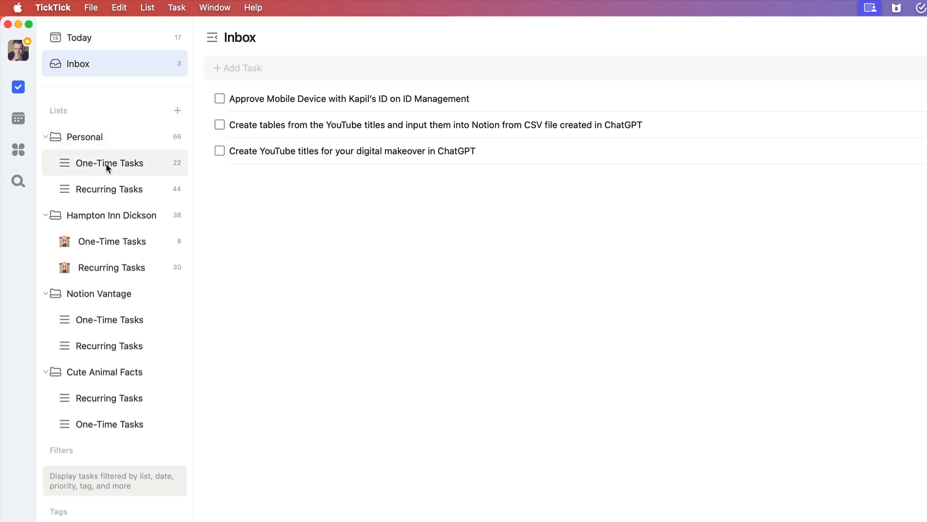
mouse_move(80, 167)
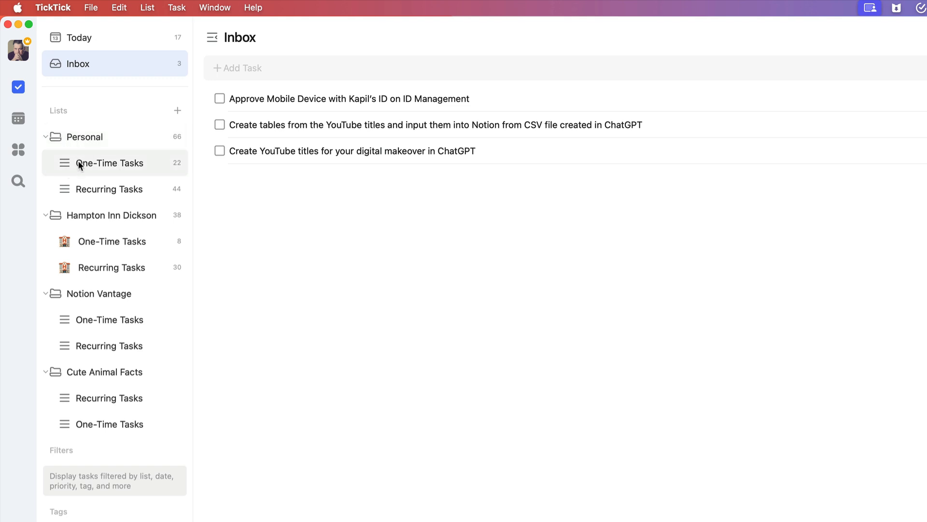
mouse_move(83, 189)
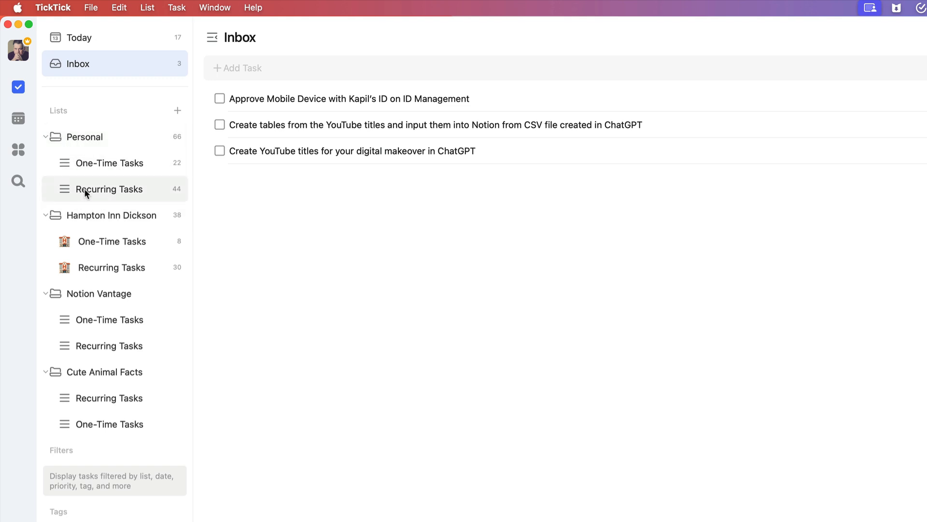
mouse_move(141, 199)
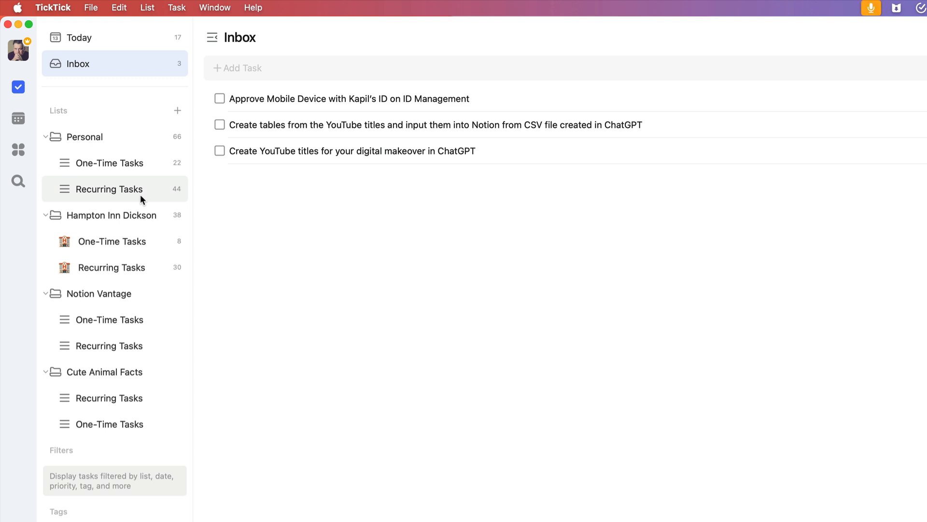
mouse_move(110, 163)
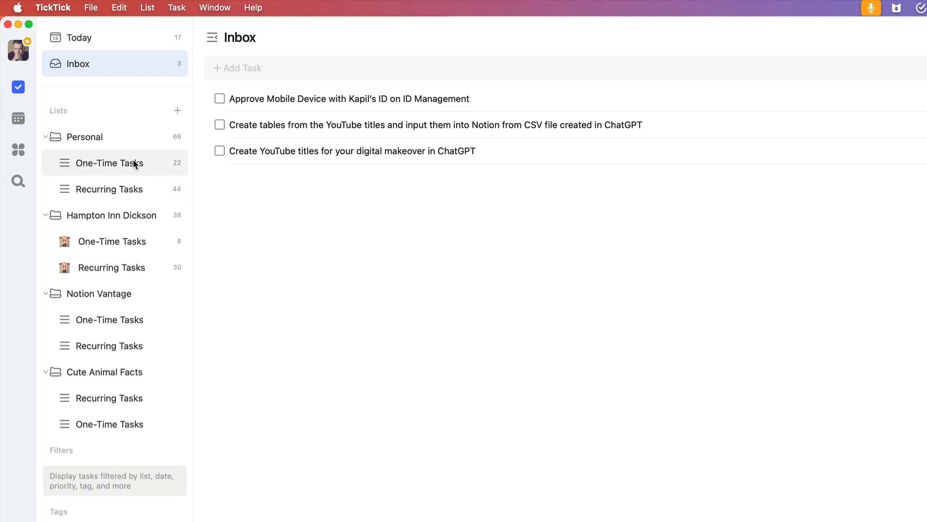
mouse_move(124, 241)
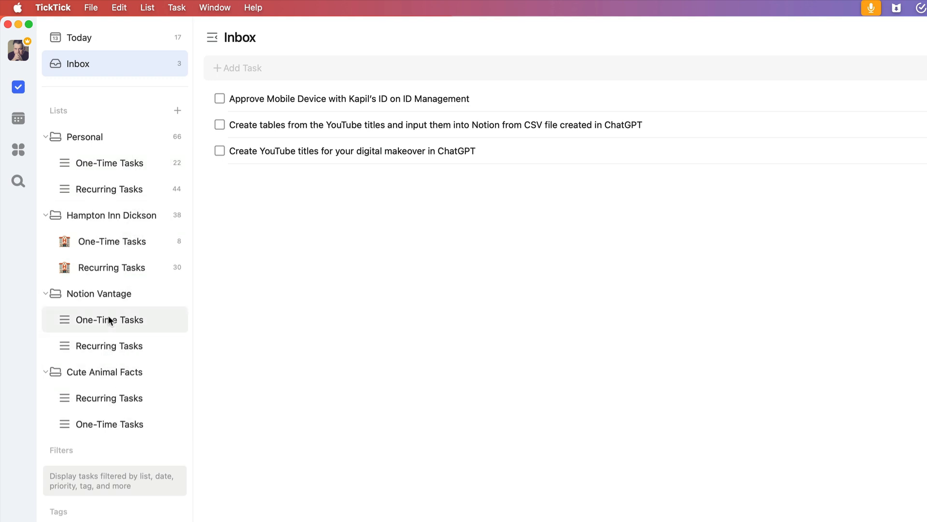
mouse_move(106, 242)
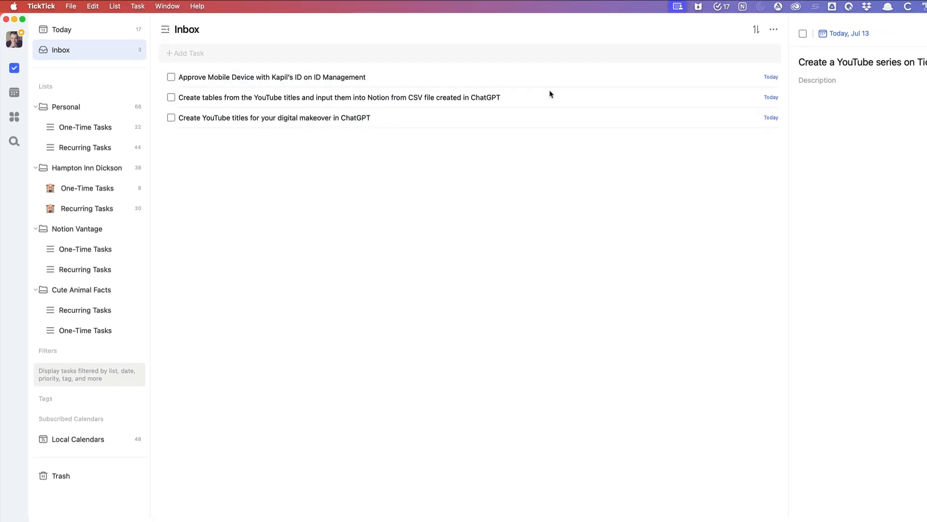
Step: View Move to destinations for the 'Create tables…' task, then start adding a new list
right_click(340, 98)
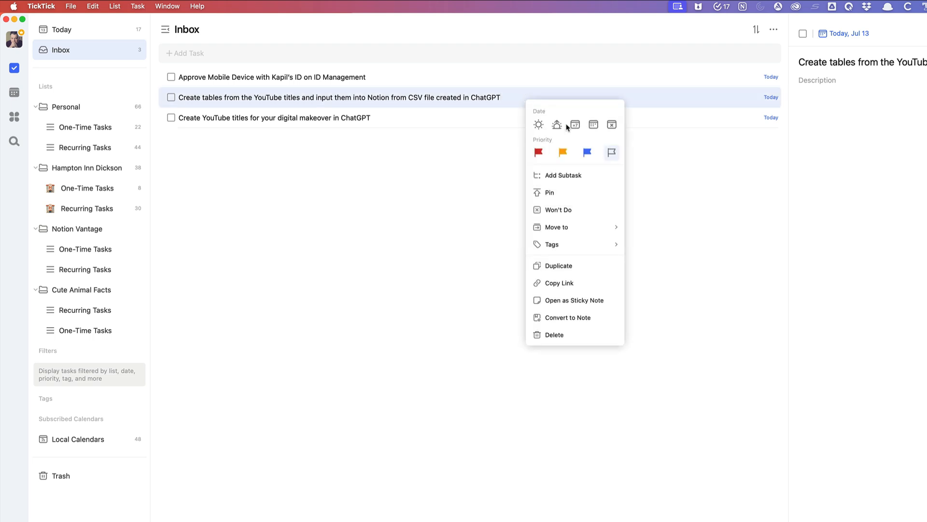
click(555, 227)
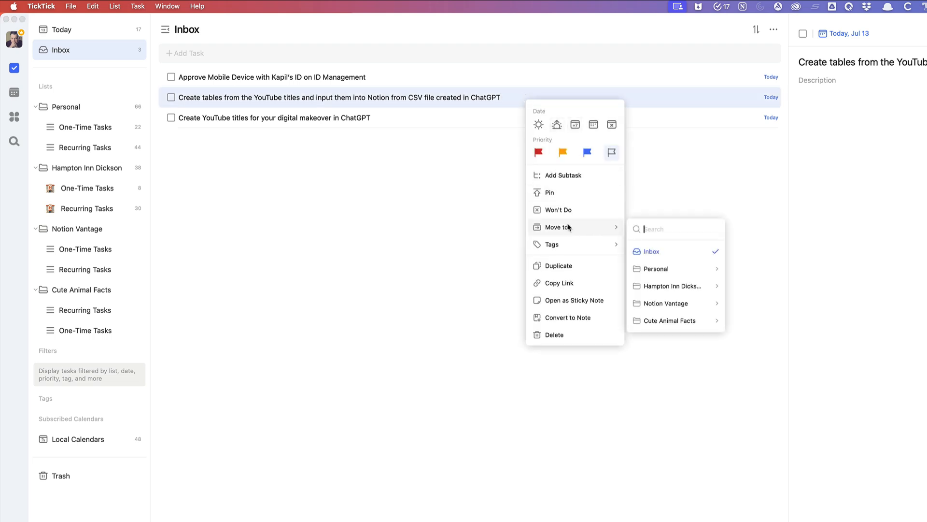
mouse_move(674, 285)
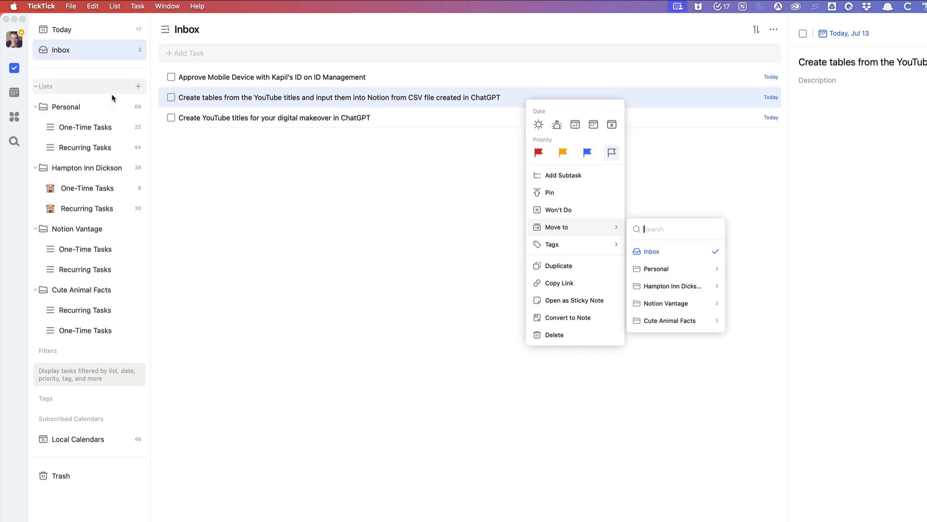
mouse_move(139, 87)
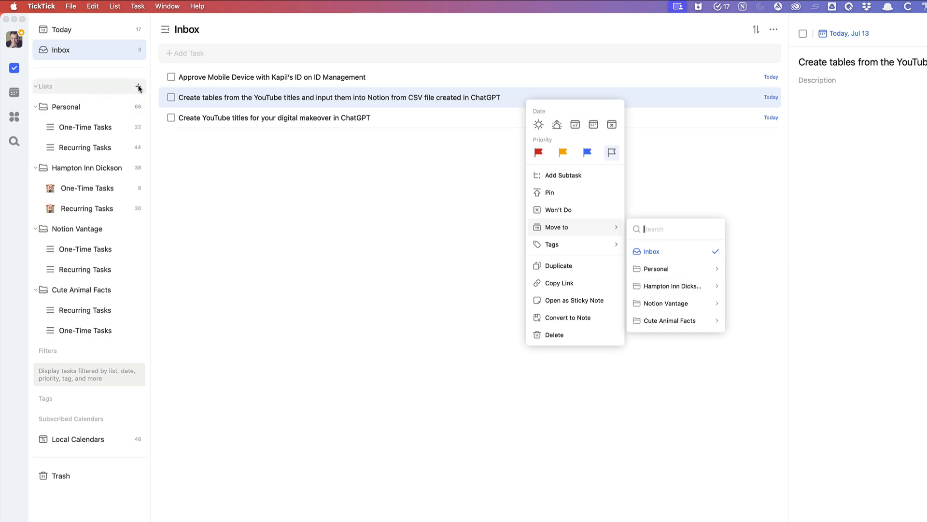
click(139, 86)
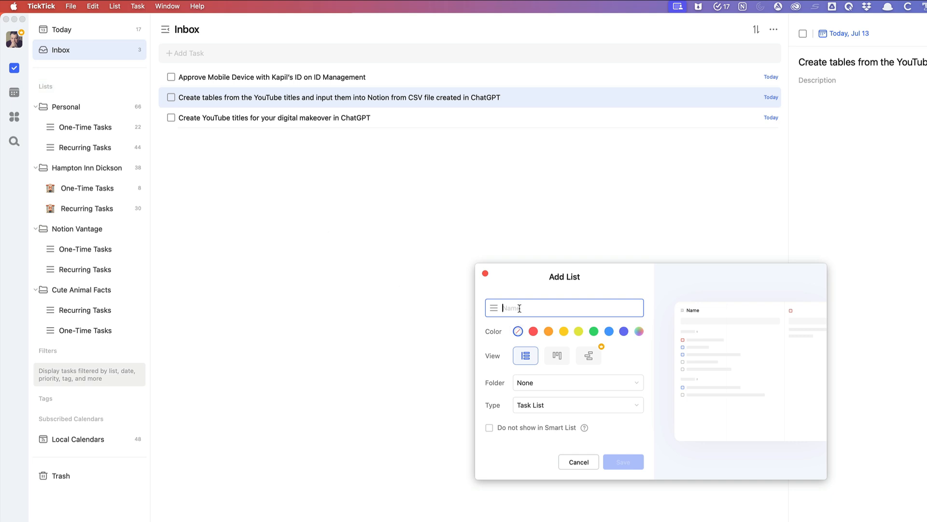
Step: Preview the folder choices and Kanban, List and Timeline views, leaving Timeline selected
click(576, 382)
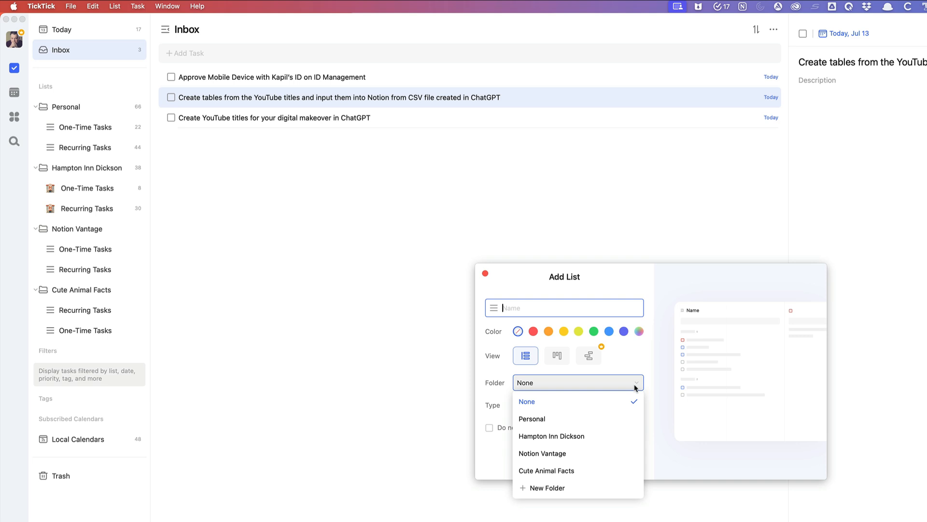
mouse_move(554, 488)
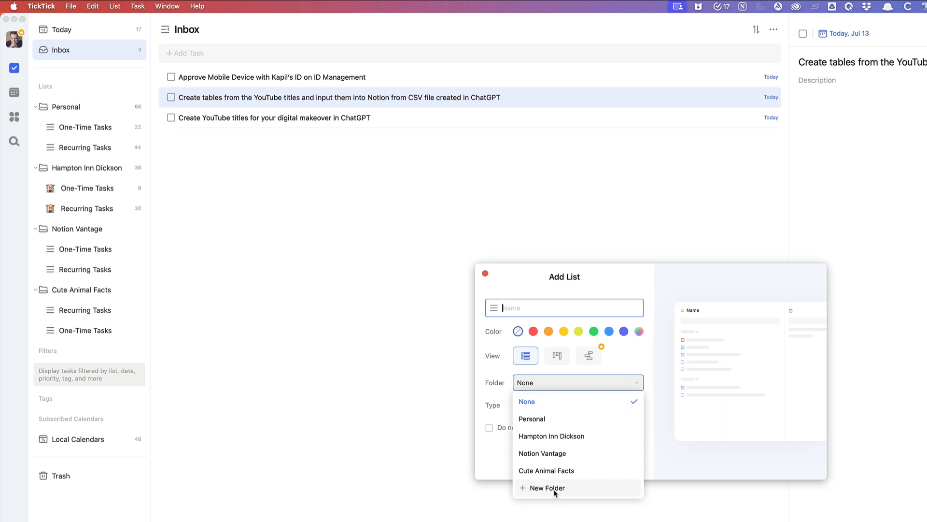
click(526, 401)
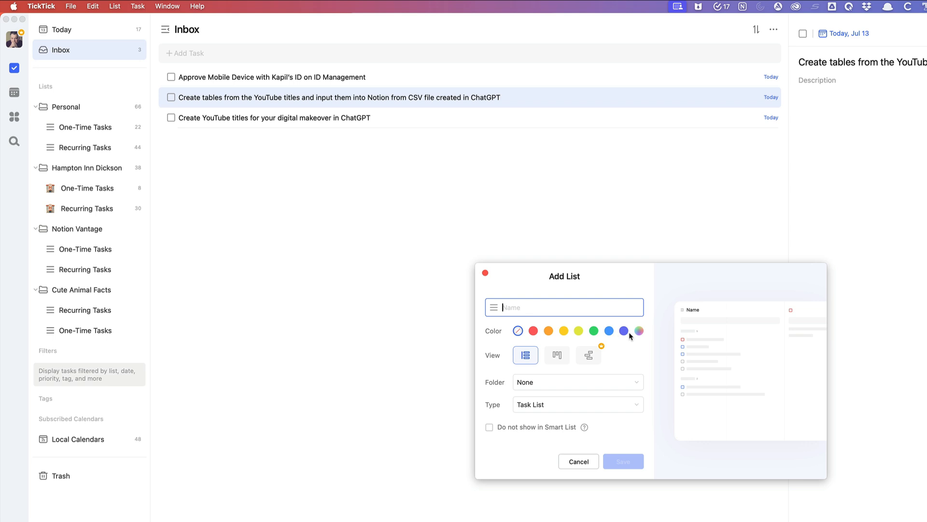
mouse_move(540, 334)
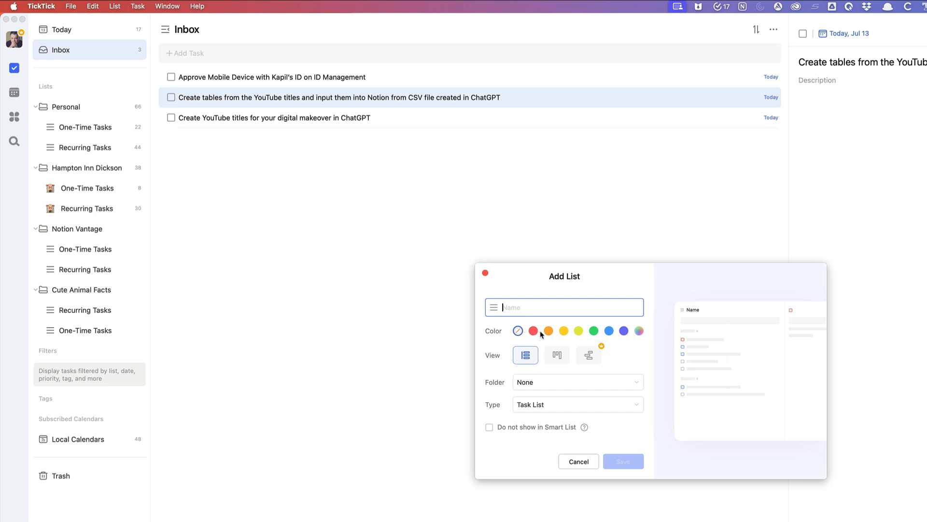
click(556, 355)
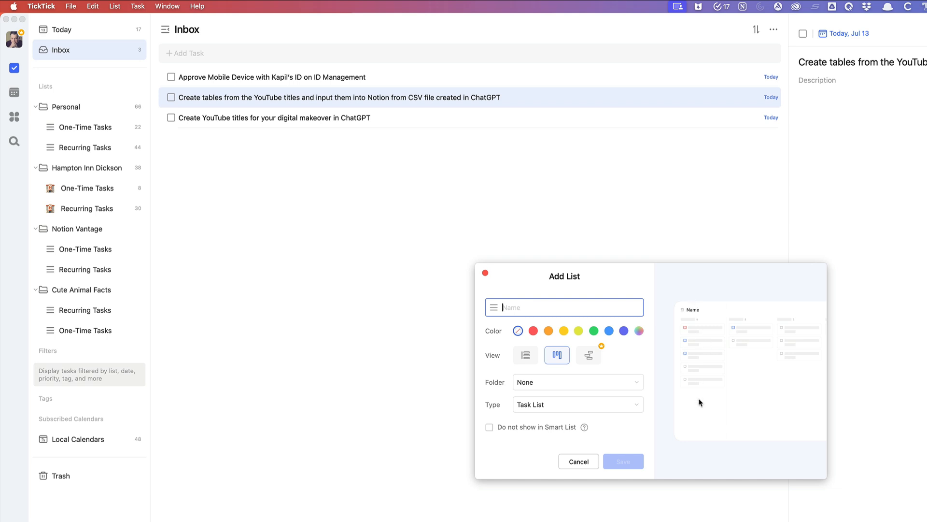
mouse_move(768, 375)
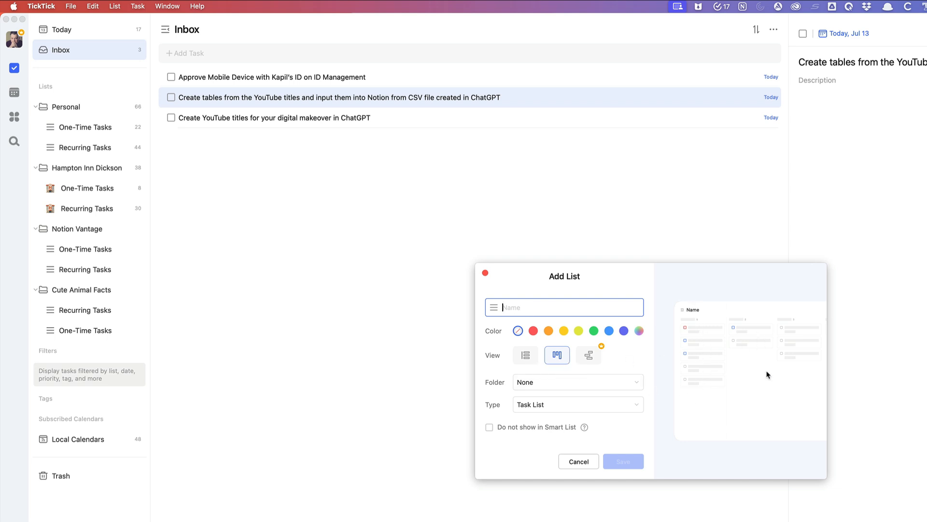
click(525, 355)
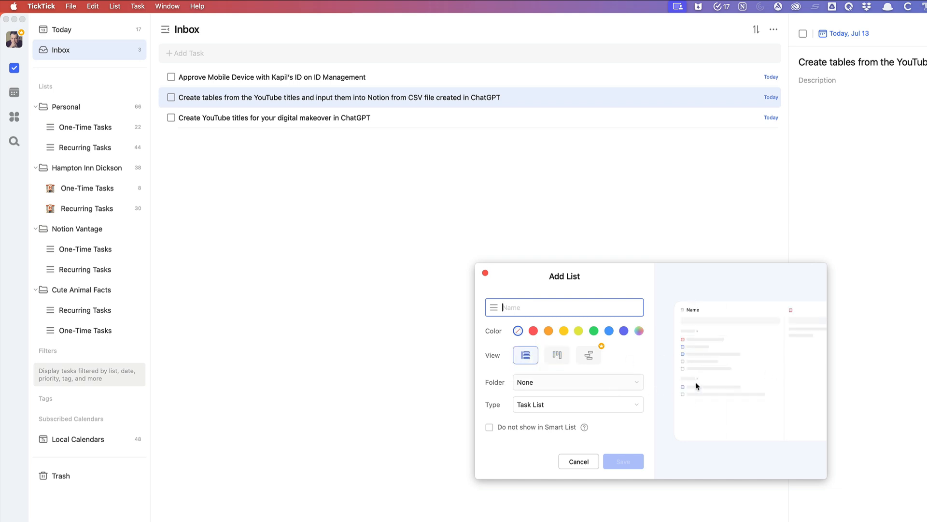
click(588, 355)
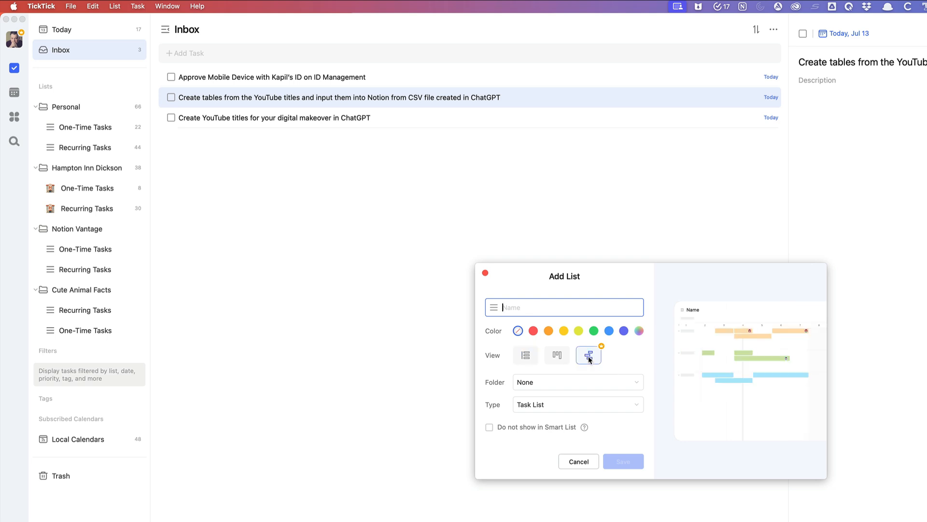
mouse_move(588, 355)
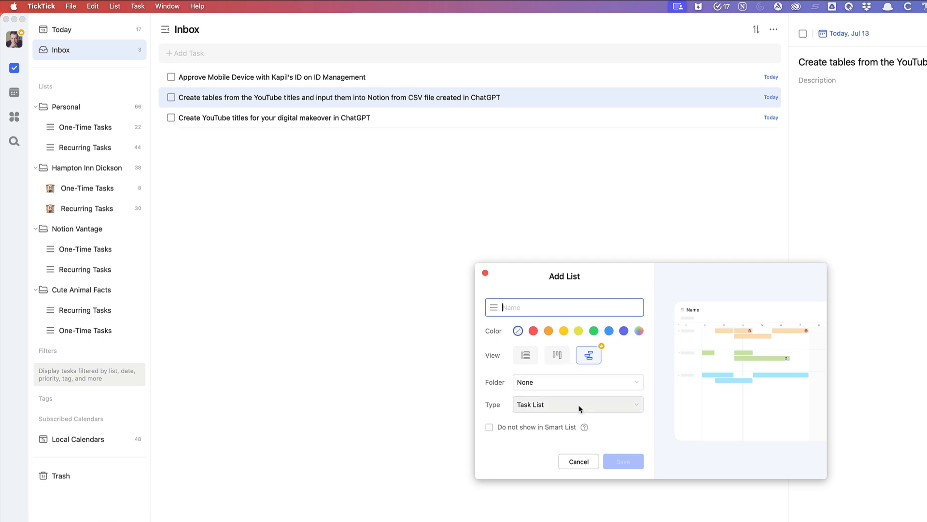
click(576, 404)
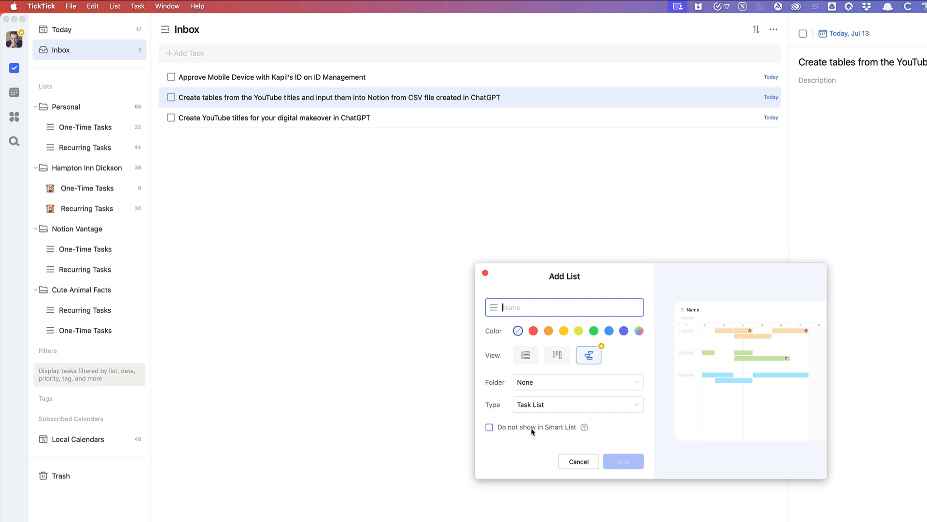
mouse_move(497, 401)
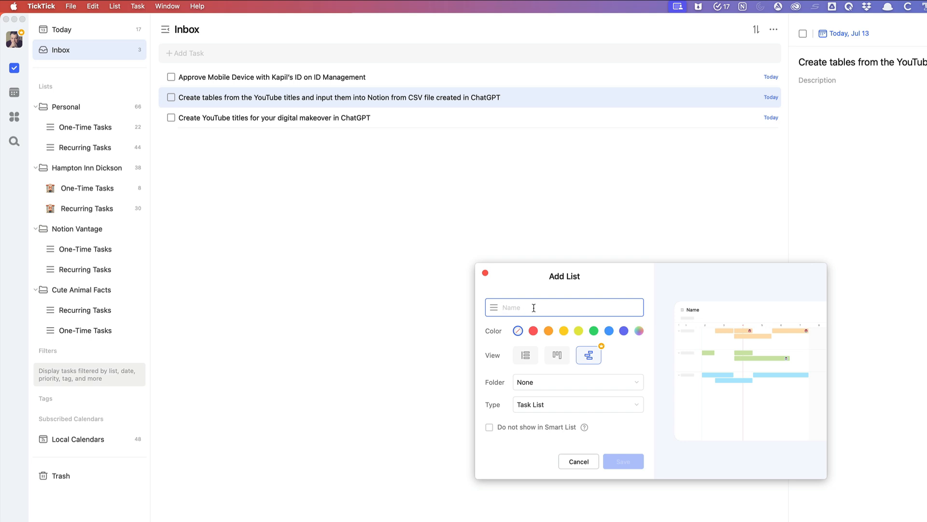
Step: Save a new list named 'Work' with red colour and List view
text(Work)
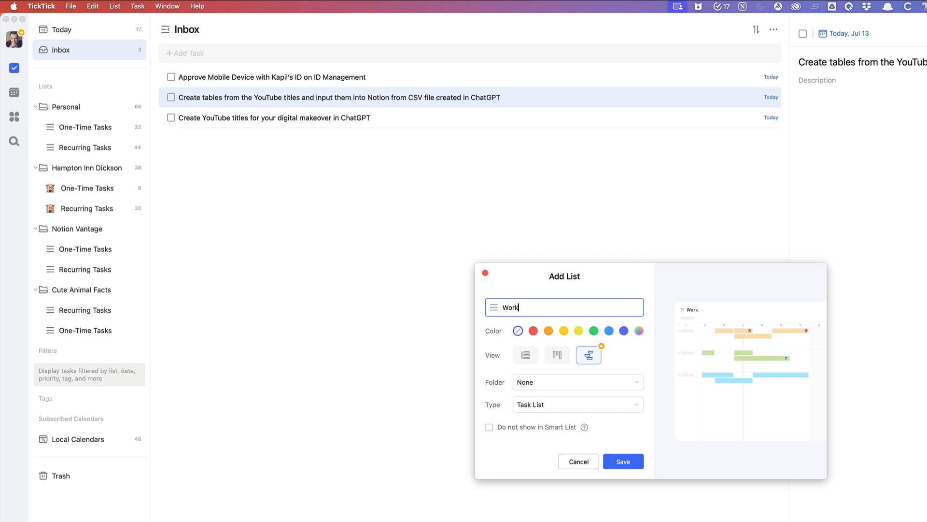
click(533, 330)
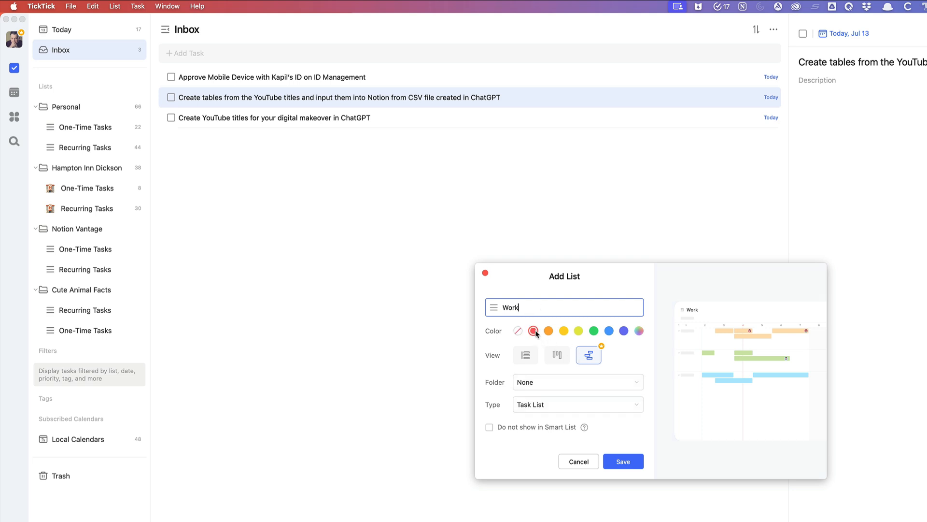
click(524, 355)
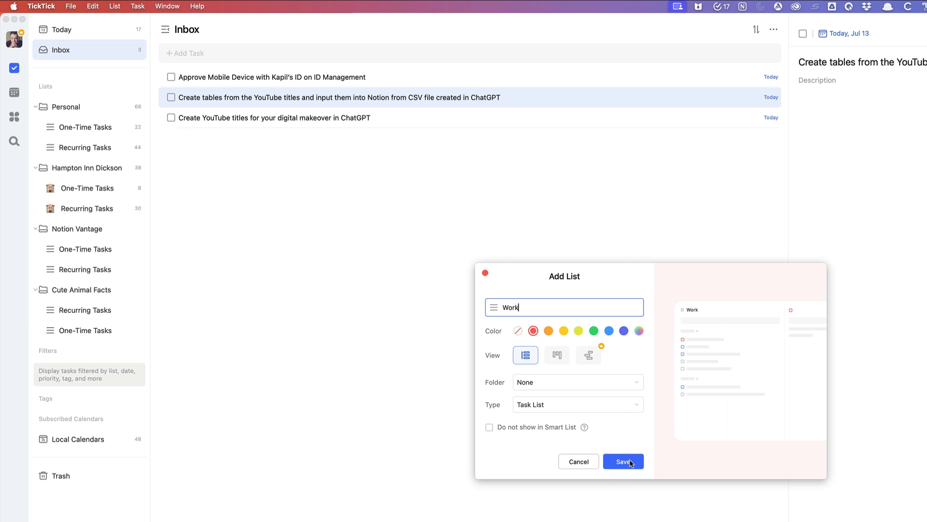
click(623, 460)
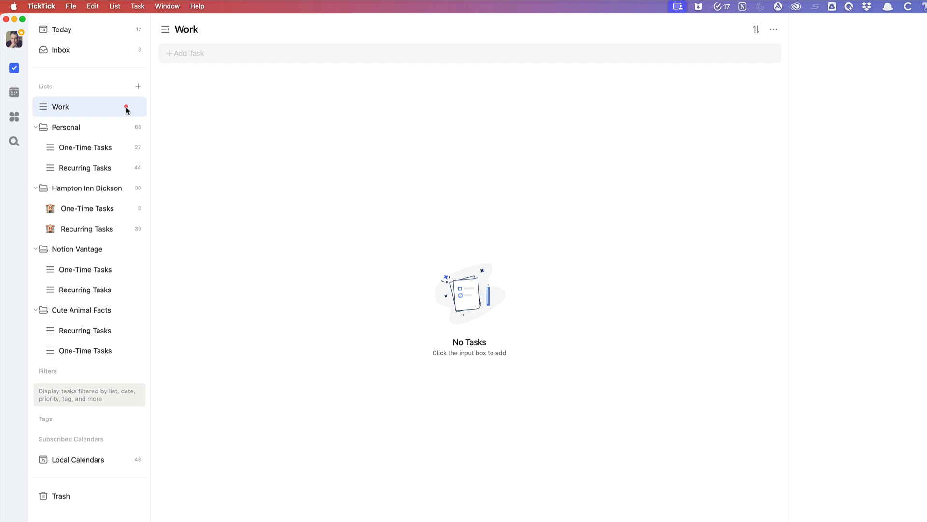
mouse_move(111, 160)
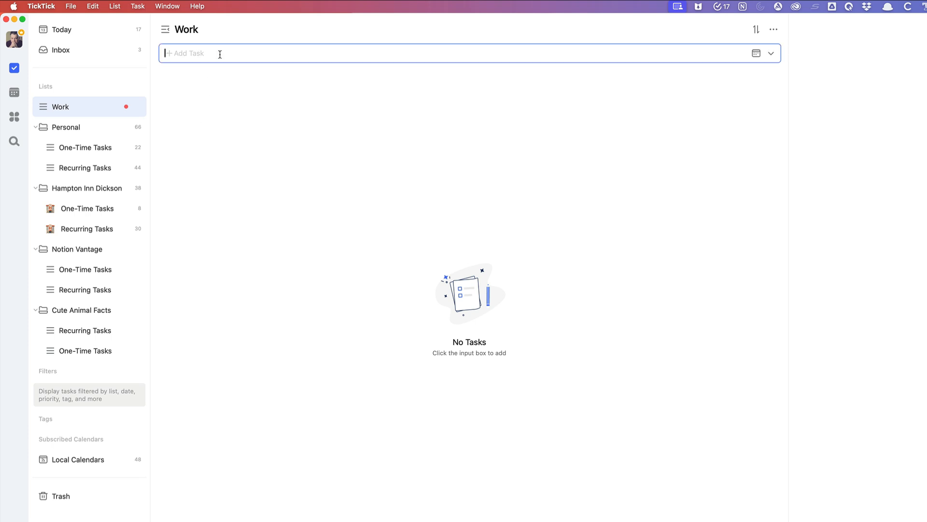
Step: Switch between the empty Work list and Inbox several times, ending on Inbox
click(61, 50)
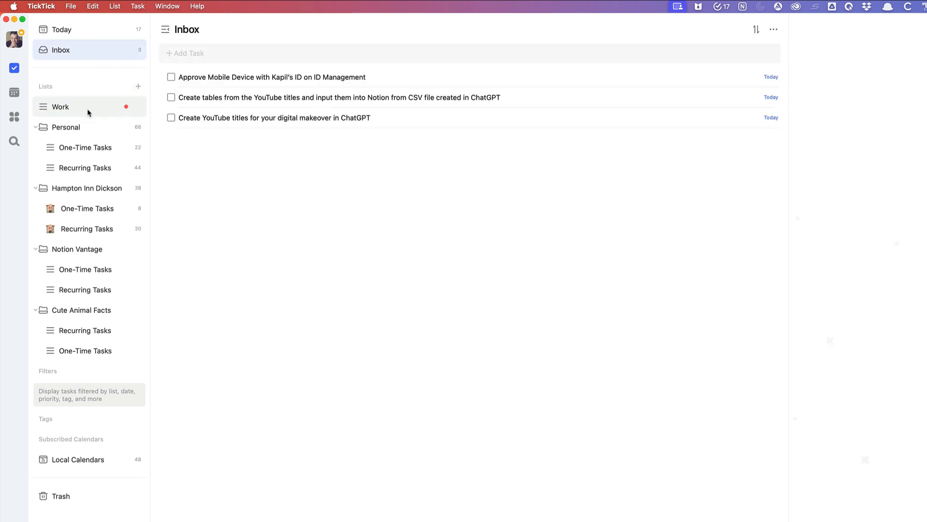
click(60, 107)
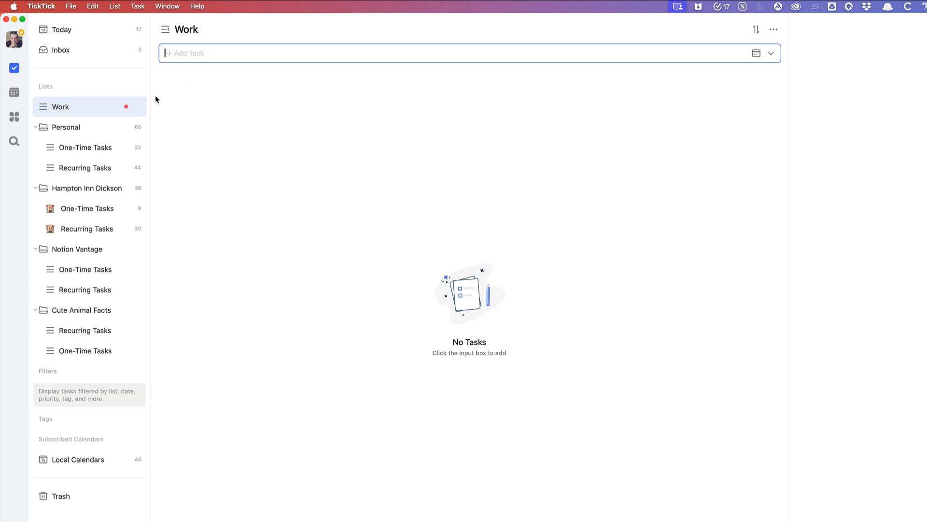
click(61, 49)
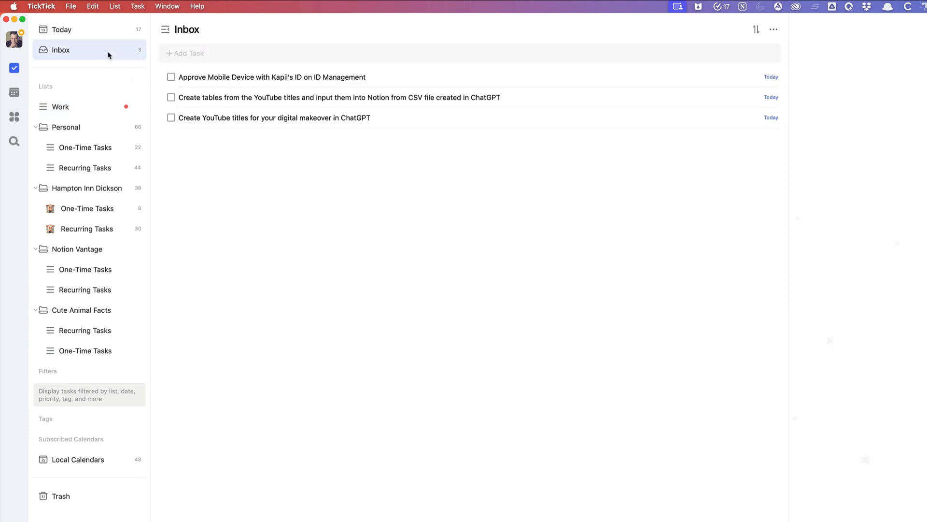
mouse_move(464, 262)
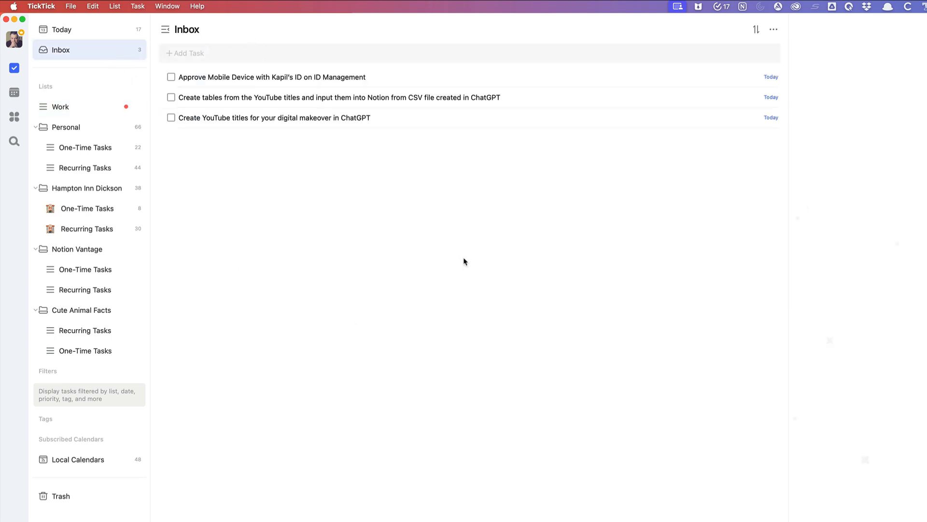
mouse_move(357, 305)
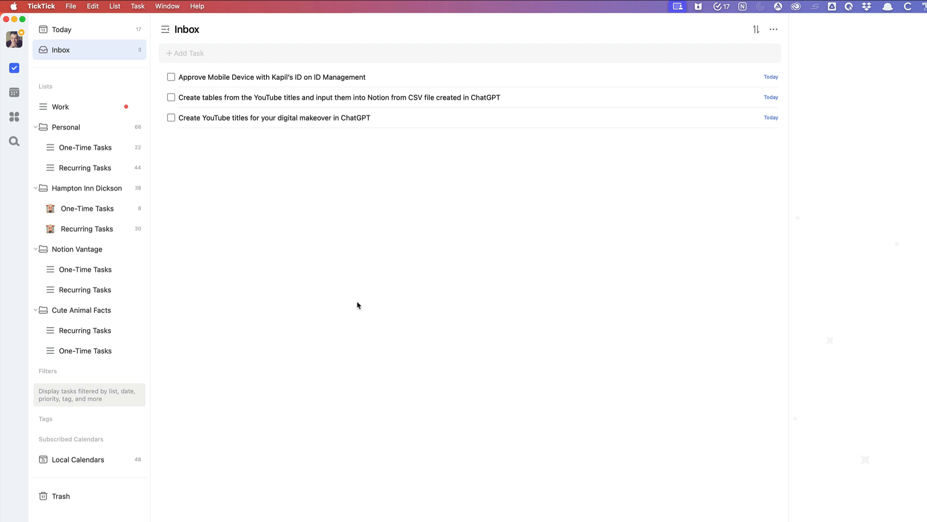
mouse_move(420, 126)
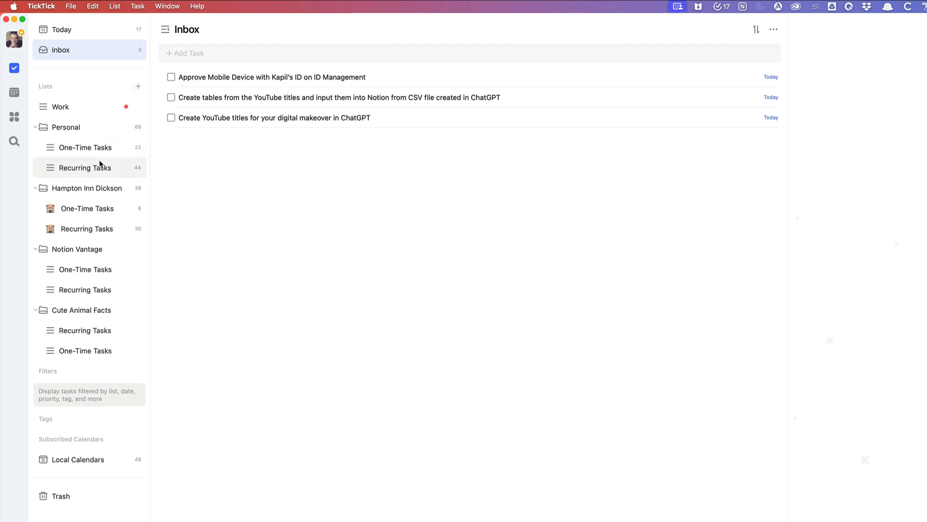
click(61, 107)
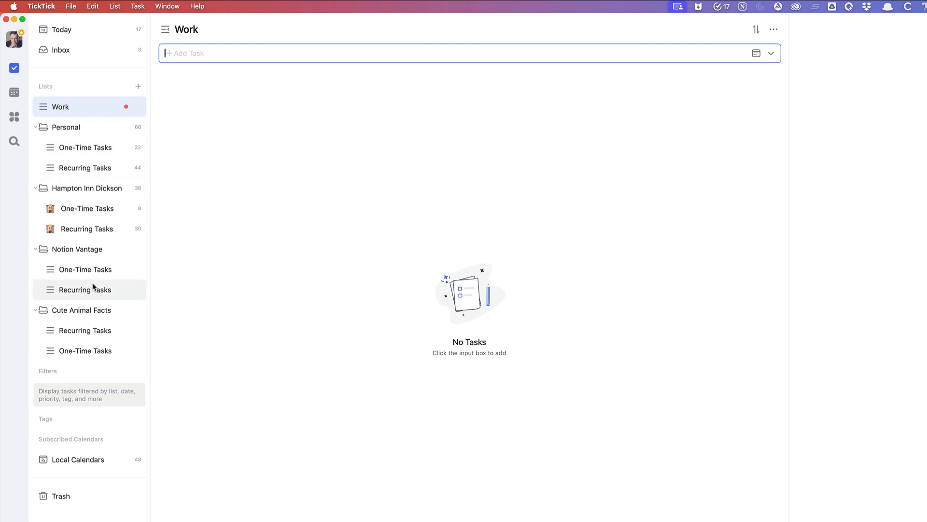
click(60, 50)
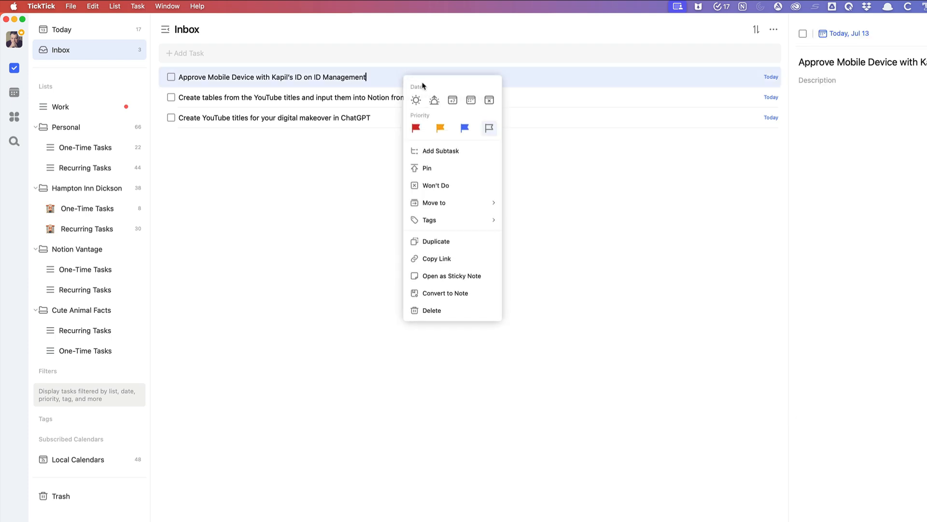
Step: Move the mobile-device approval task into Hampton Inn Dickson > One-Time Tasks
click(434, 202)
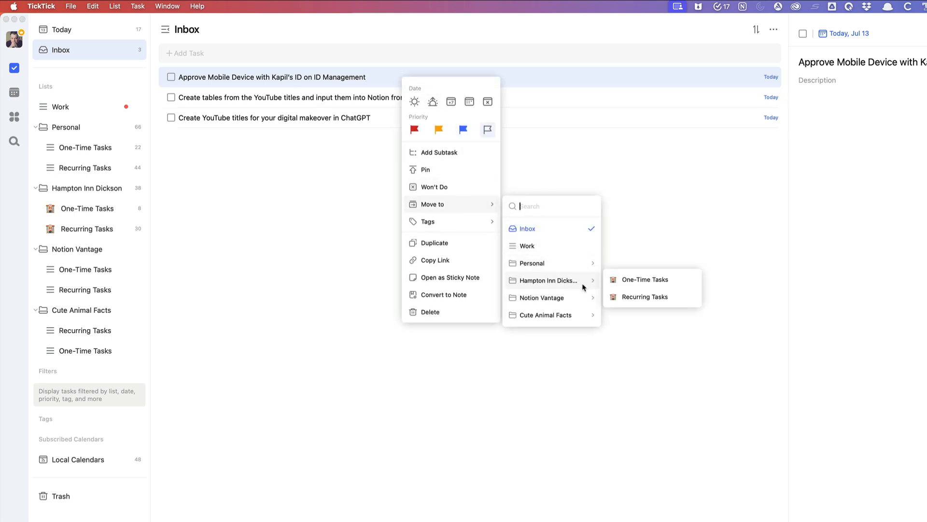
click(644, 279)
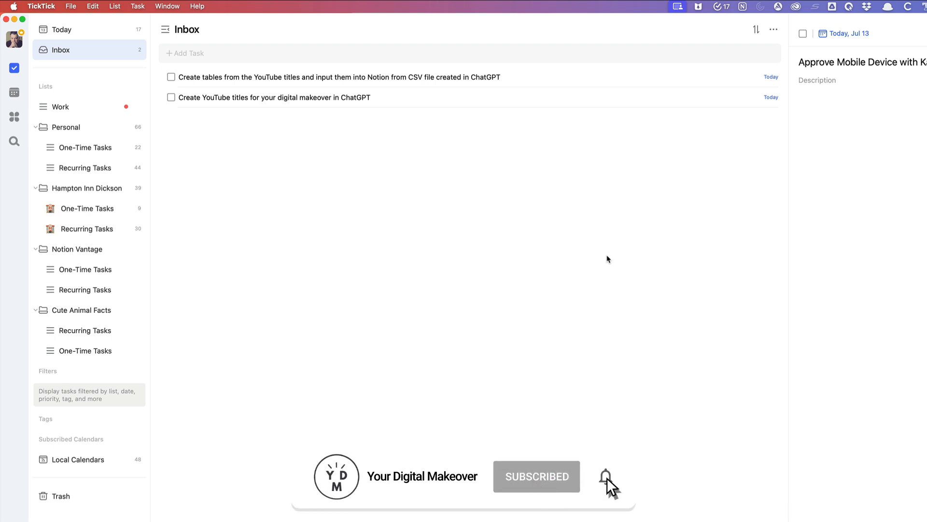
click(604, 476)
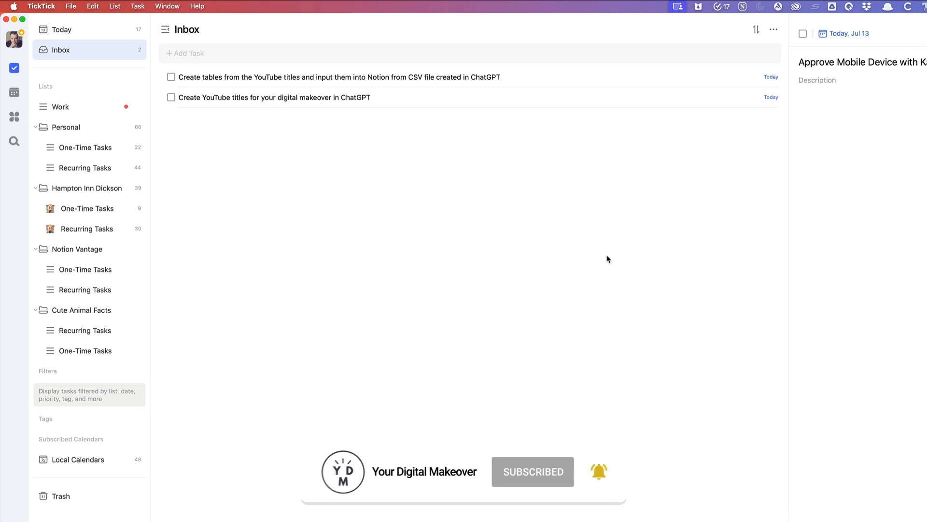